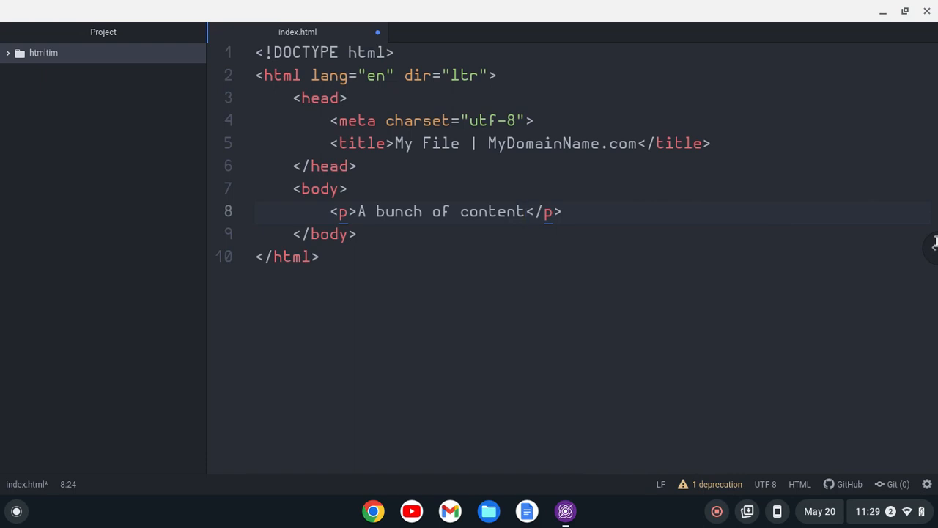
Create a default .ftpconfig via Packages > Remote FTP, then return to index.html.
{"action": "left_click", "coordinate": [526, 212]}
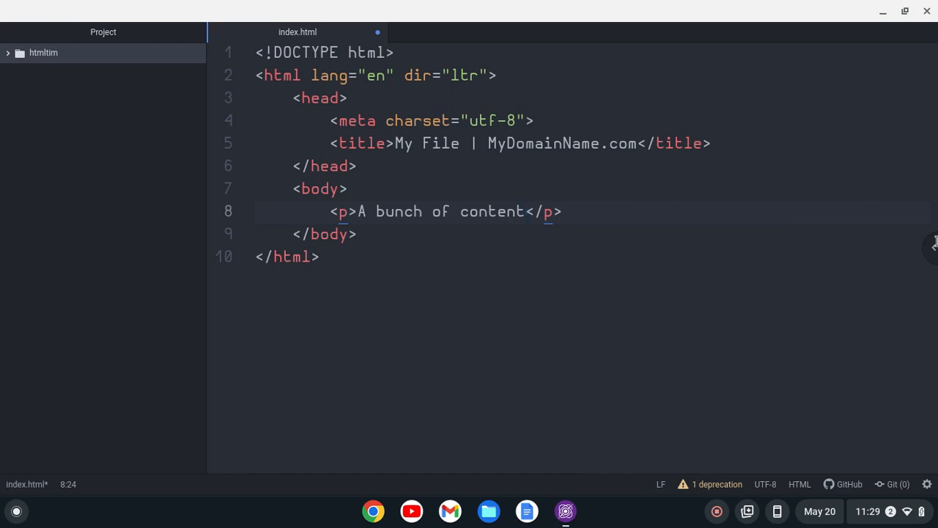
{"action": "left_click", "coordinate": [526, 211]}
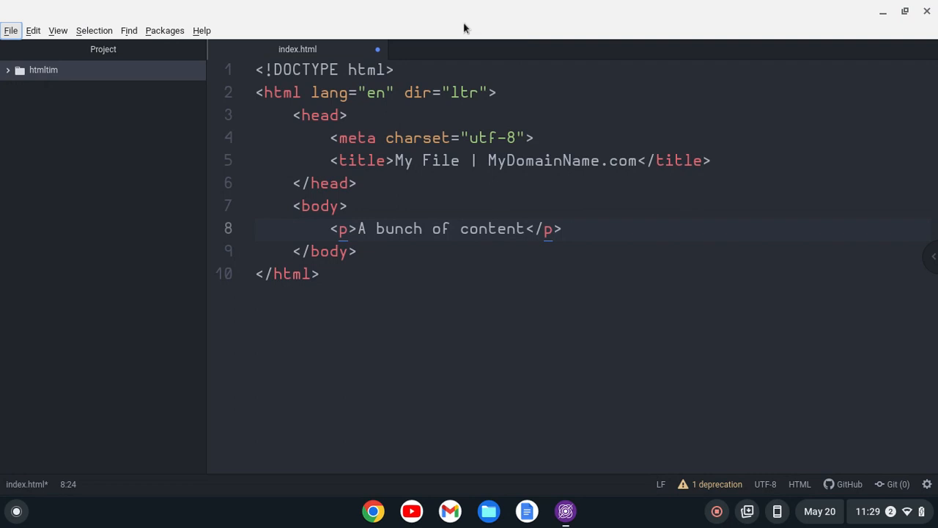
{"action": "left_click", "coordinate": [165, 29]}
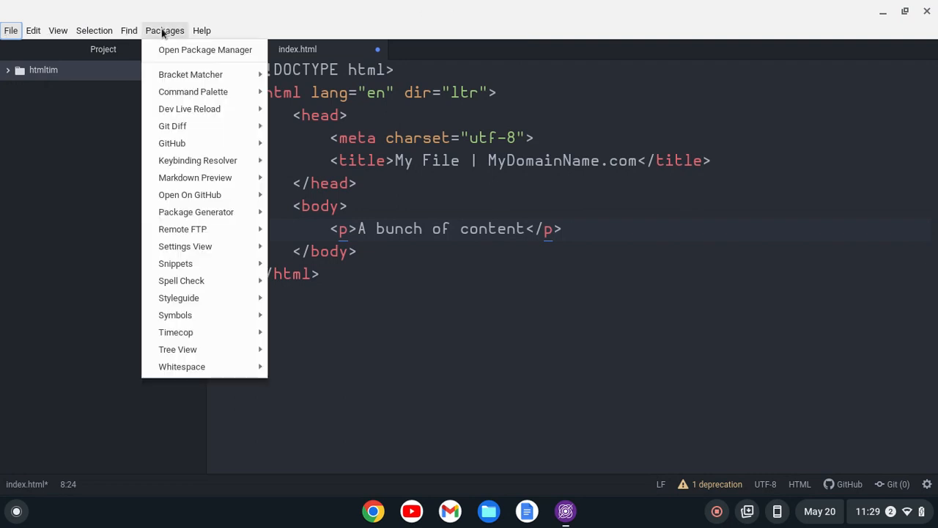
{"action": "mouse_move", "coordinate": [182, 228]}
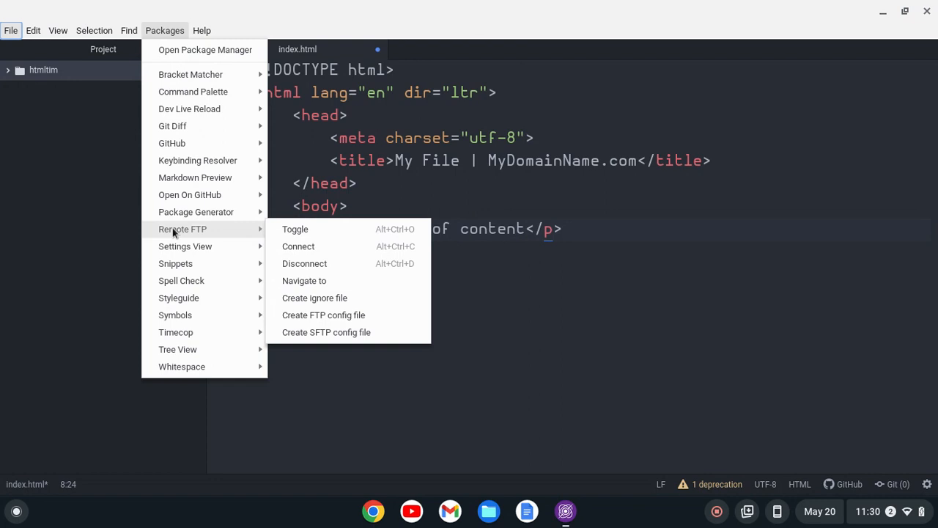
{"action": "mouse_move", "coordinate": [322, 314]}
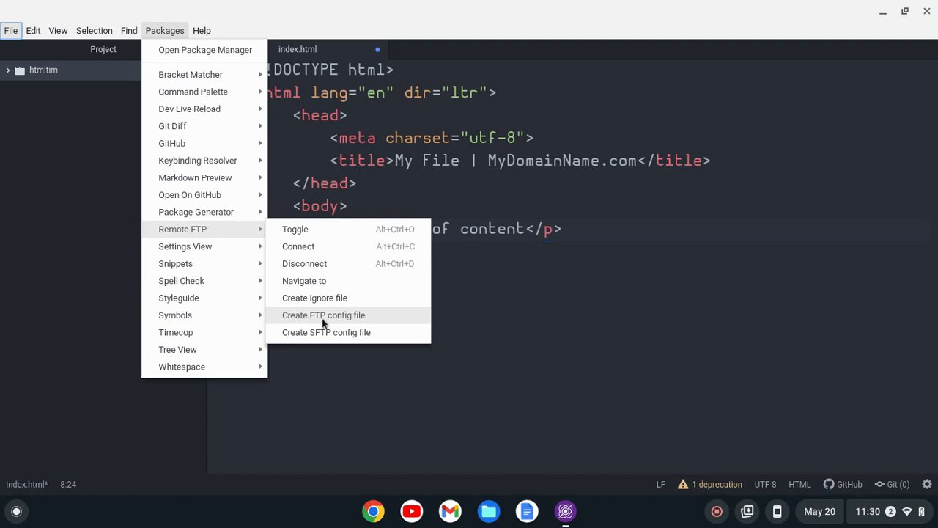
{"action": "left_click", "coordinate": [322, 314]}
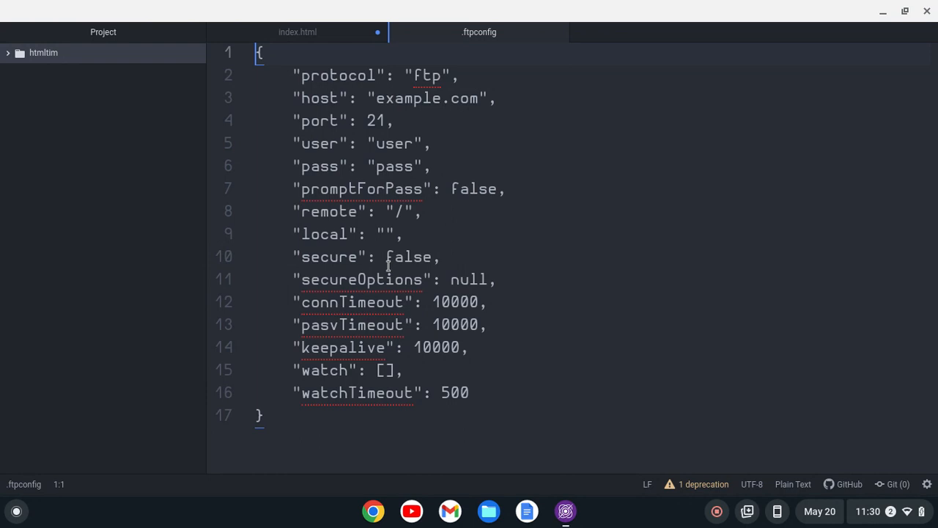
{"action": "mouse_move", "coordinate": [314, 31]}
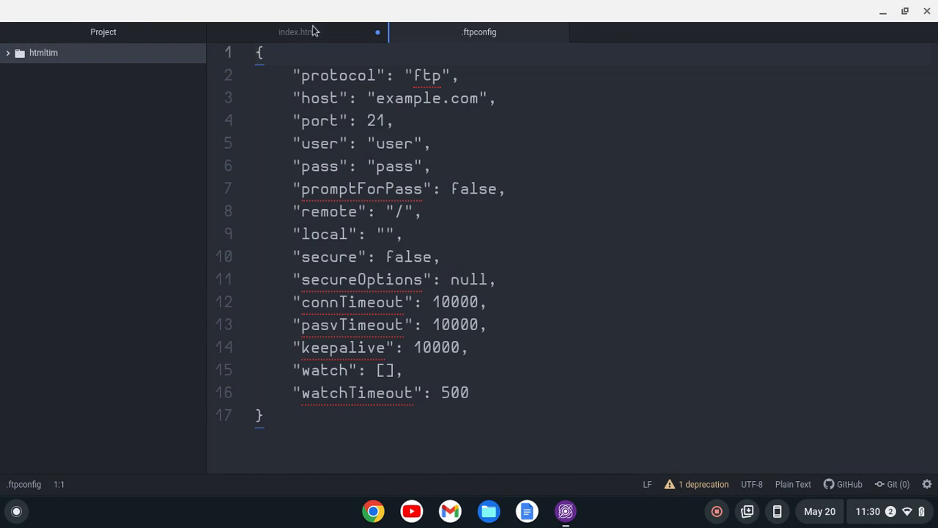
{"action": "left_click", "coordinate": [296, 32]}
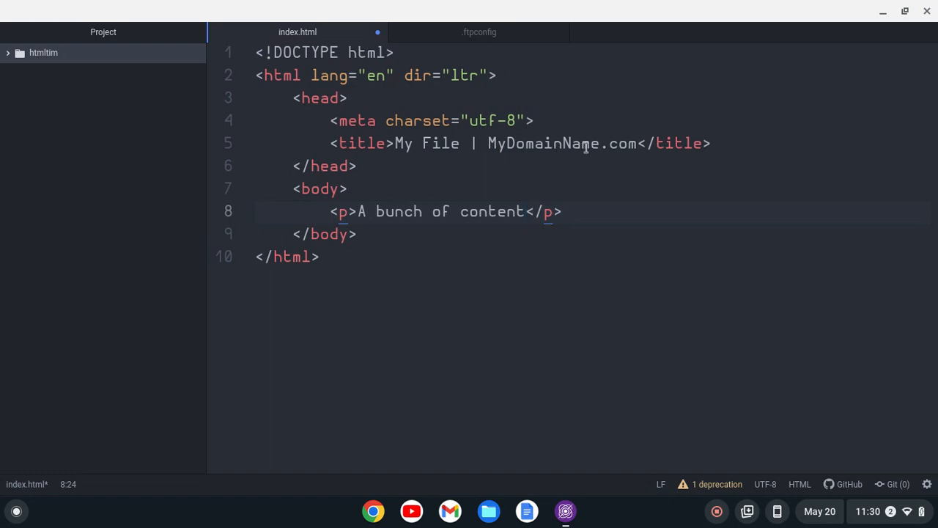
Set the .ftpconfig host and user to the mydomainname.com account values.
{"action": "left_click", "coordinate": [480, 33]}
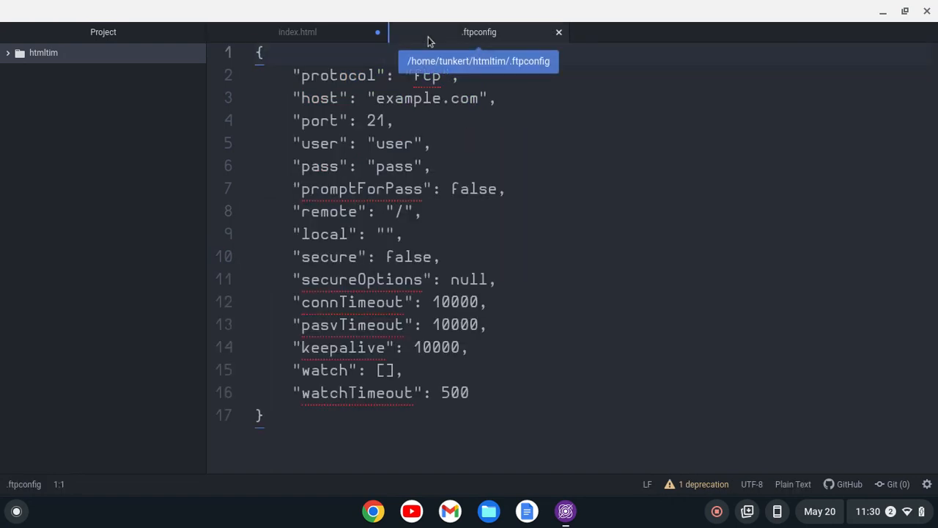
{"action": "mouse_move", "coordinate": [418, 106]}
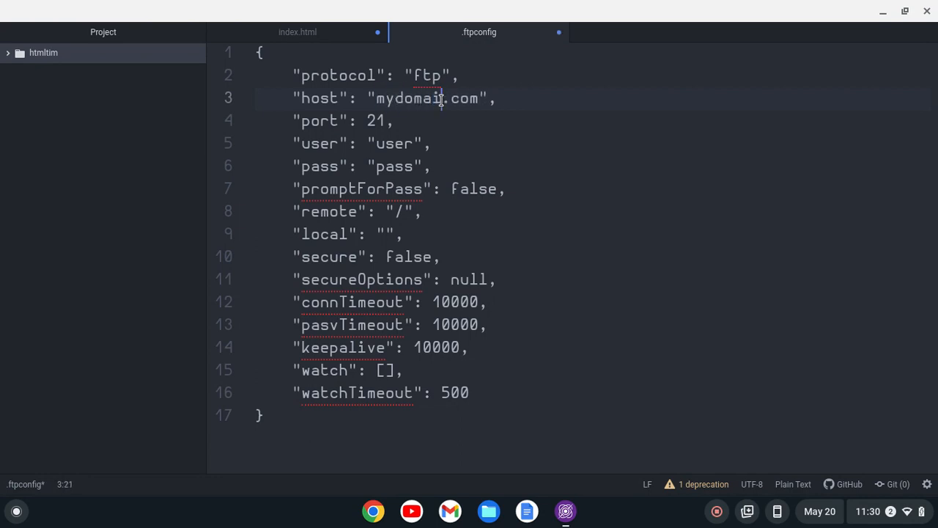
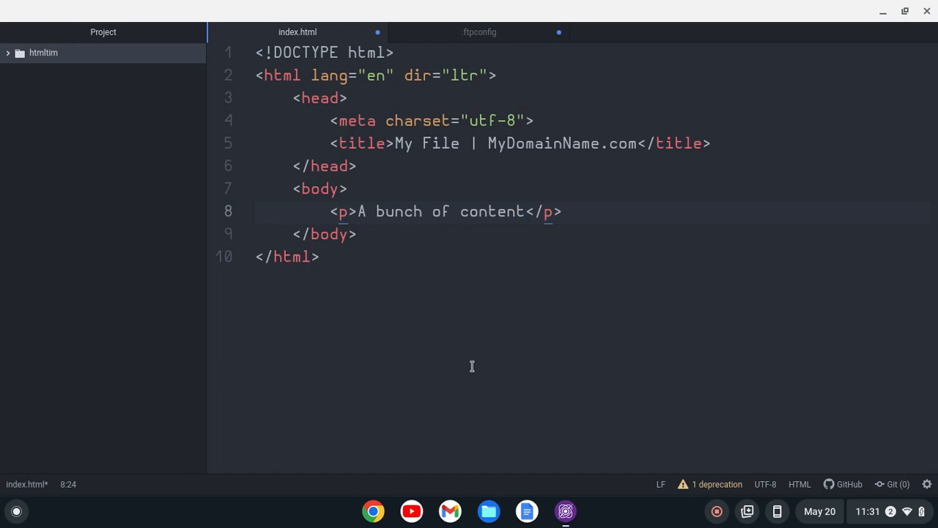
Bring the filled-in .ftpconfig tab back into view.
{"action": "left_click", "coordinate": [526, 211]}
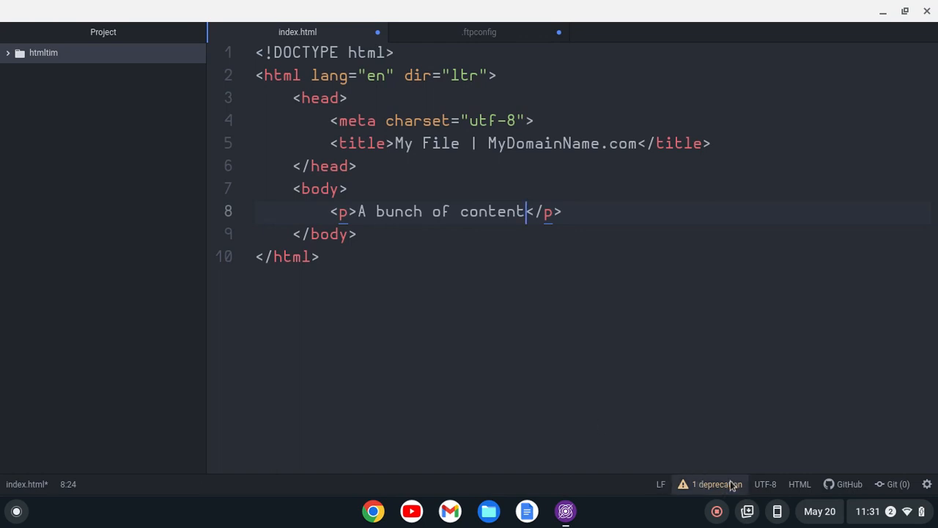
{"action": "mouse_move", "coordinate": [733, 393]}
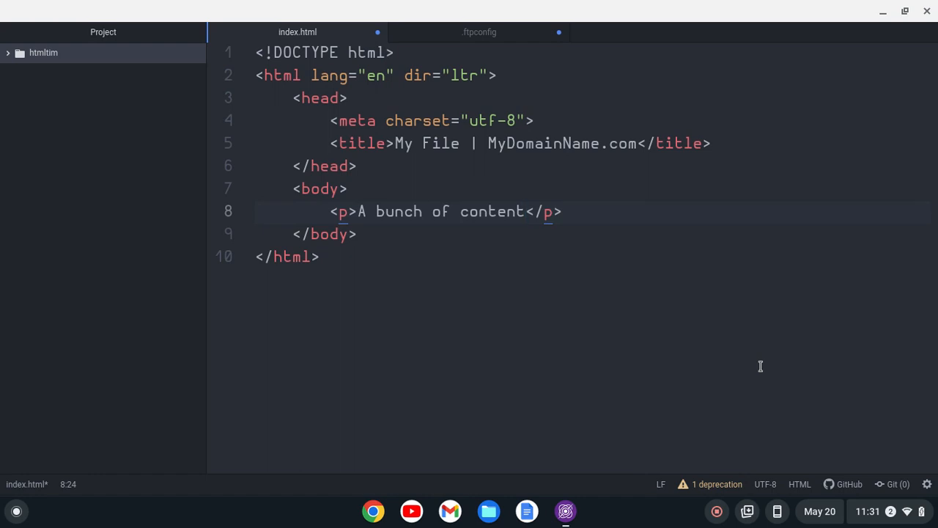
{"action": "left_click", "coordinate": [526, 211]}
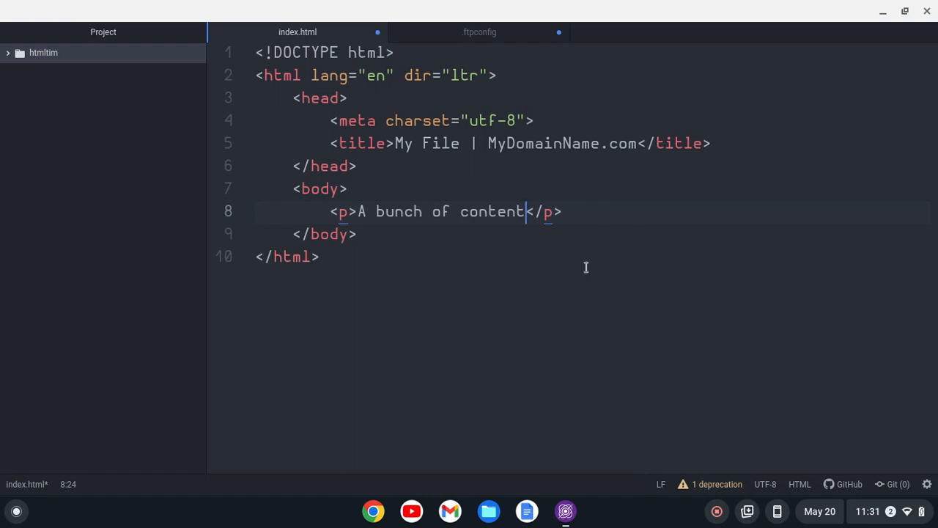
{"action": "left_click", "coordinate": [479, 32]}
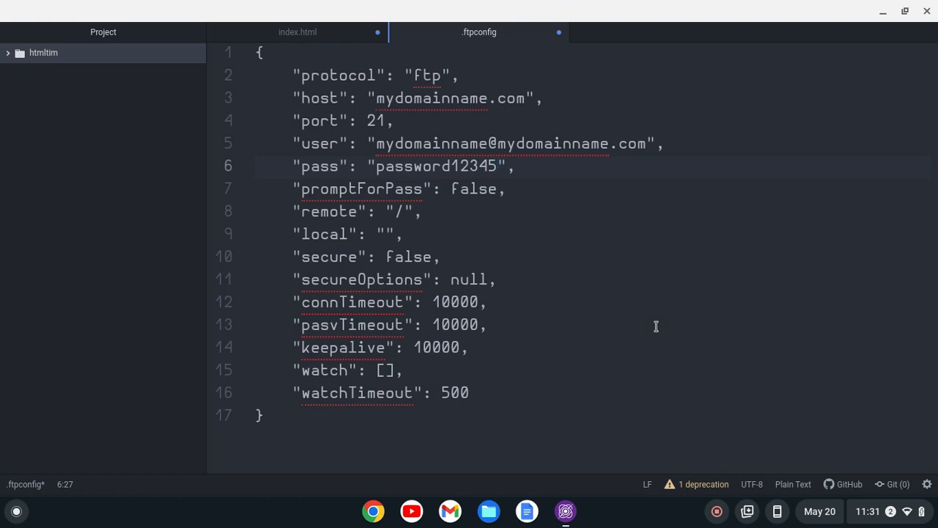
{"action": "left_click", "coordinate": [497, 166]}
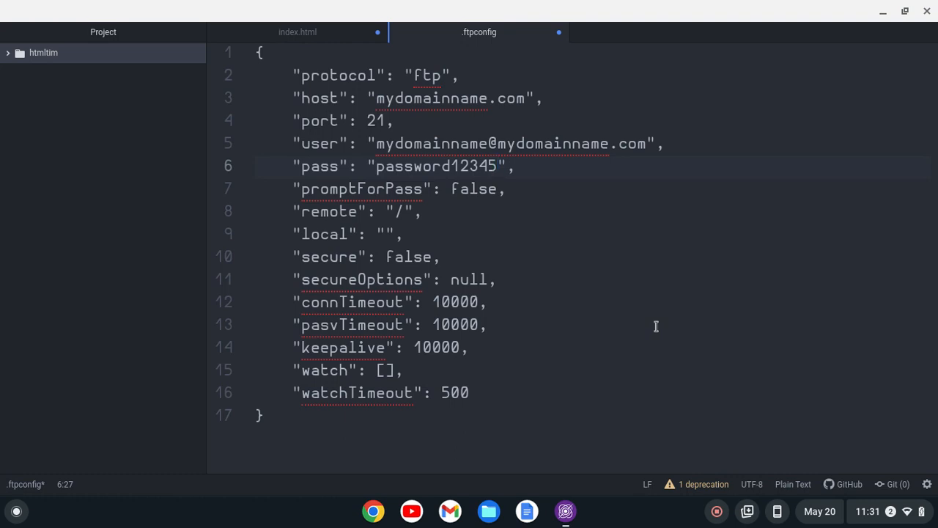
{"action": "left_click", "coordinate": [498, 166]}
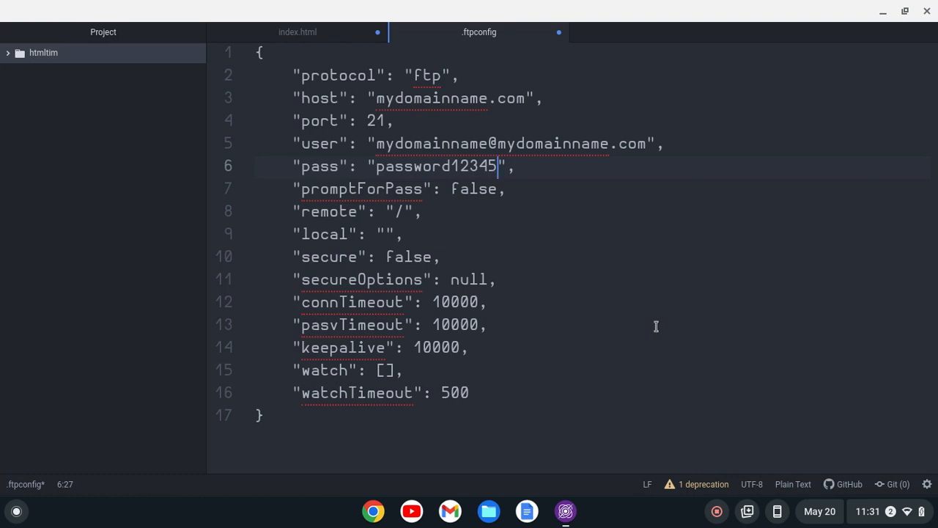
{"action": "mouse_move", "coordinate": [478, 44]}
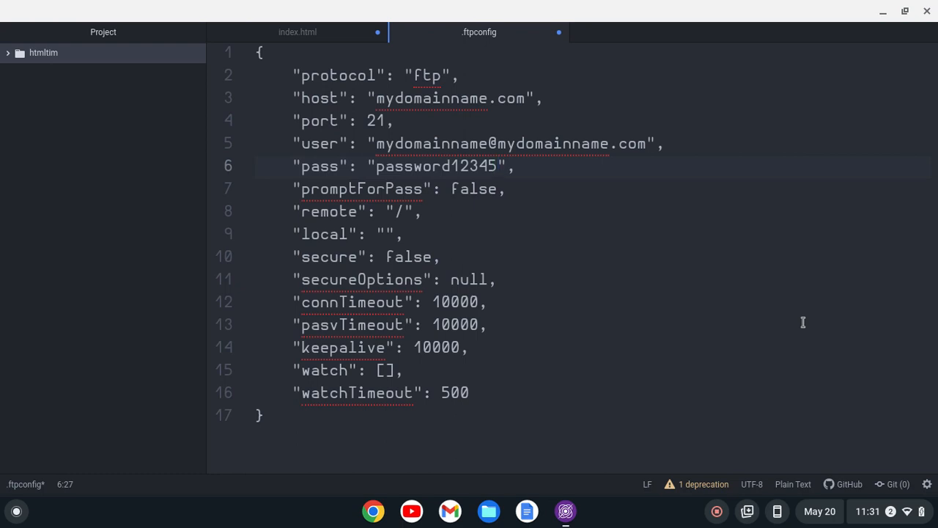
{"action": "left_click", "coordinate": [497, 167]}
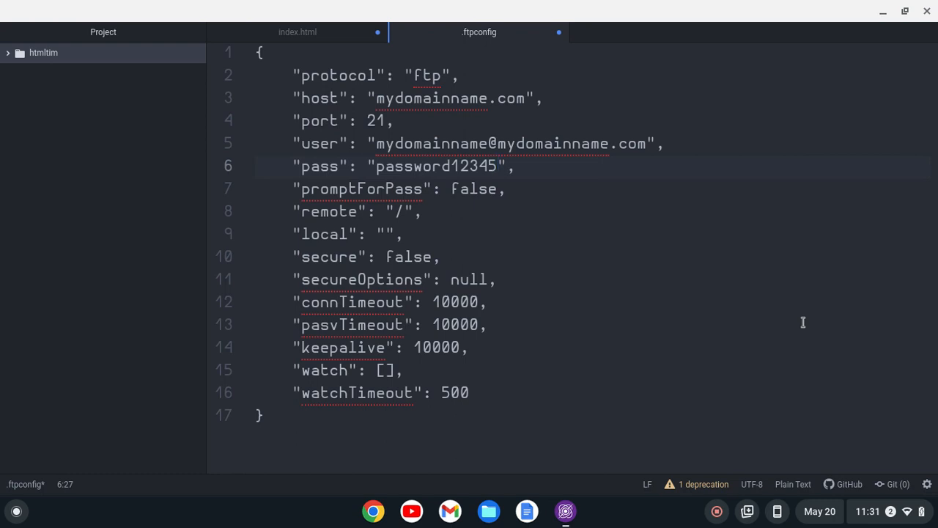
{"action": "left_click", "coordinate": [499, 167]}
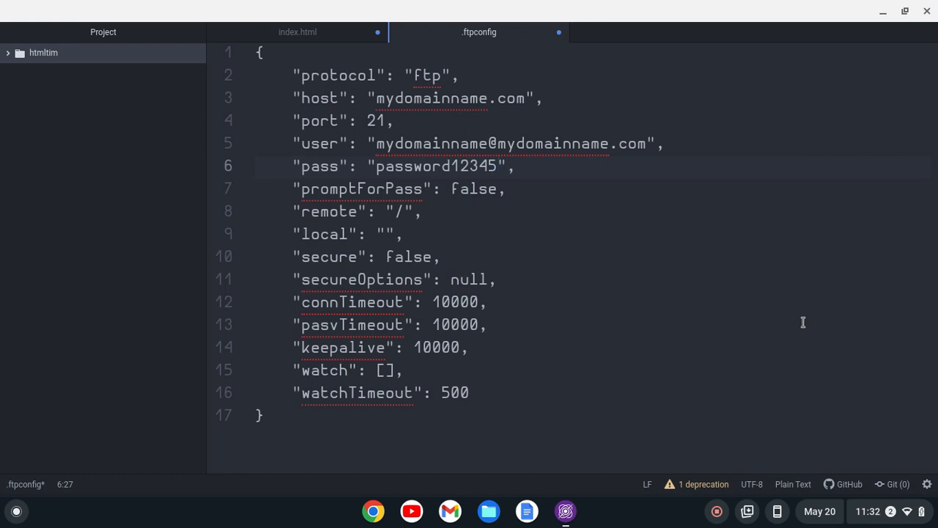
{"action": "left_click", "coordinate": [498, 167]}
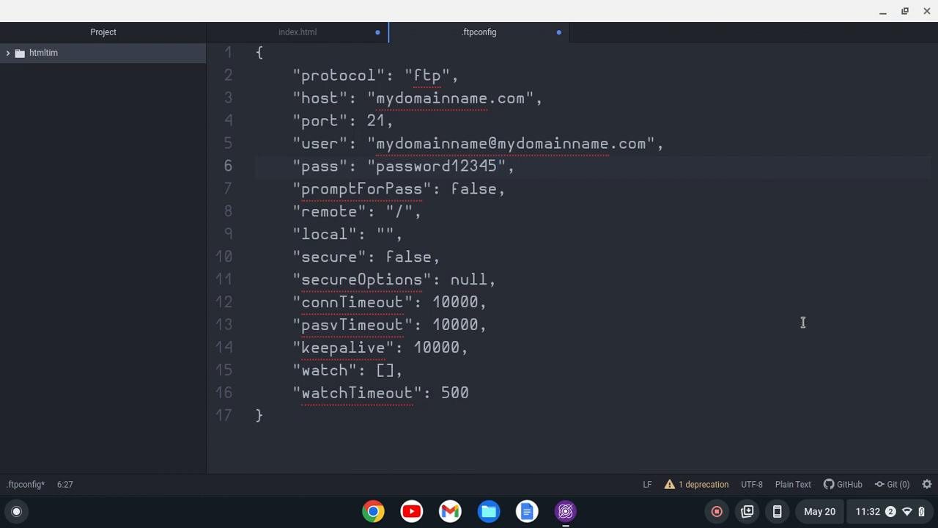
{"action": "left_click", "coordinate": [497, 167]}
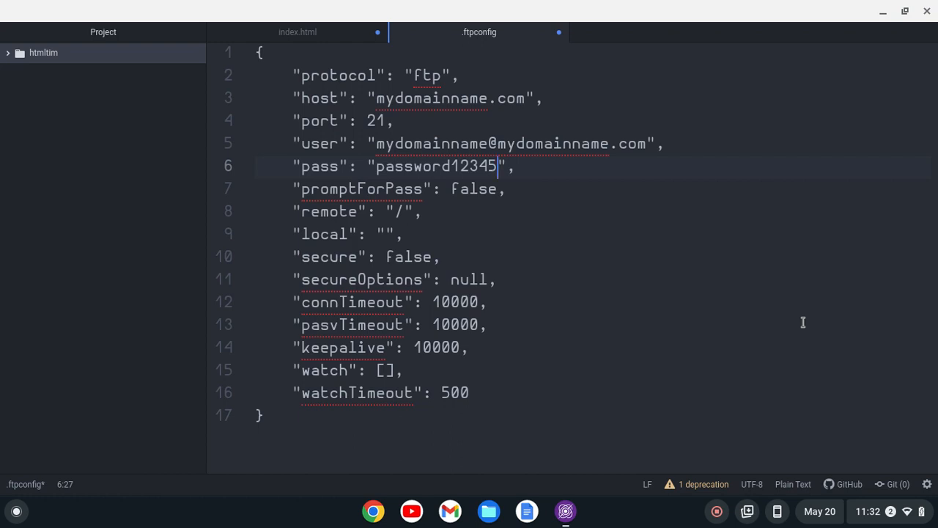